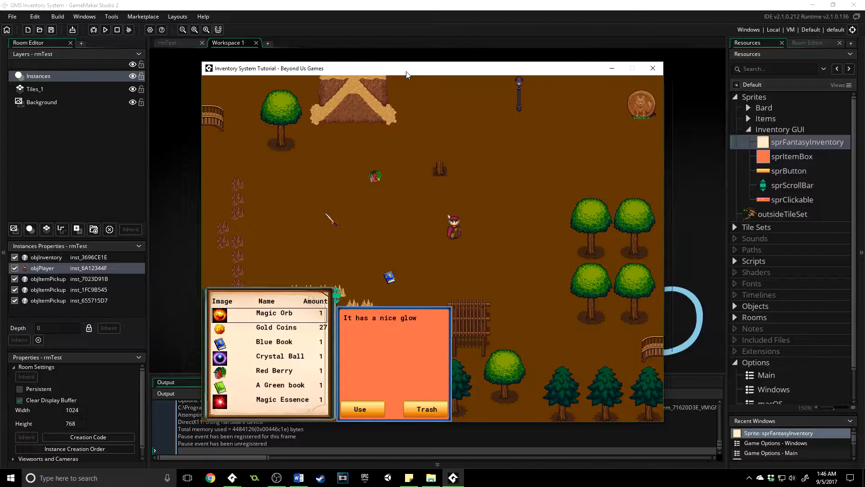
- Use the Red Berry, acknowledge the healing message, then read other items' descriptions in the list
{"action": "left_click", "coordinate": [274, 370]}
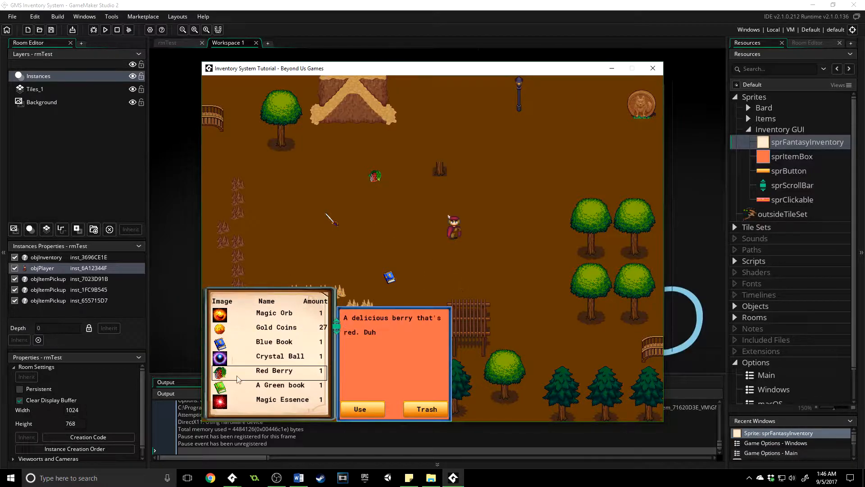
{"action": "left_click", "coordinate": [360, 409]}
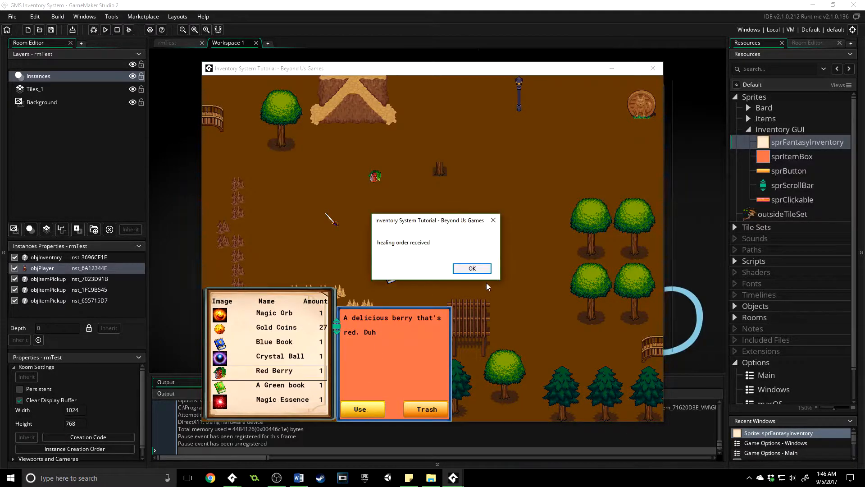
{"action": "left_click", "coordinate": [471, 268]}
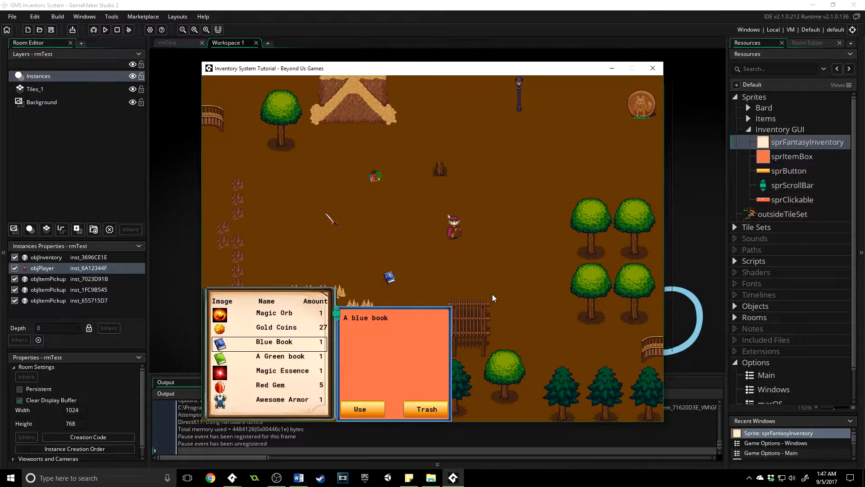
{"action": "left_click", "coordinate": [270, 385]}
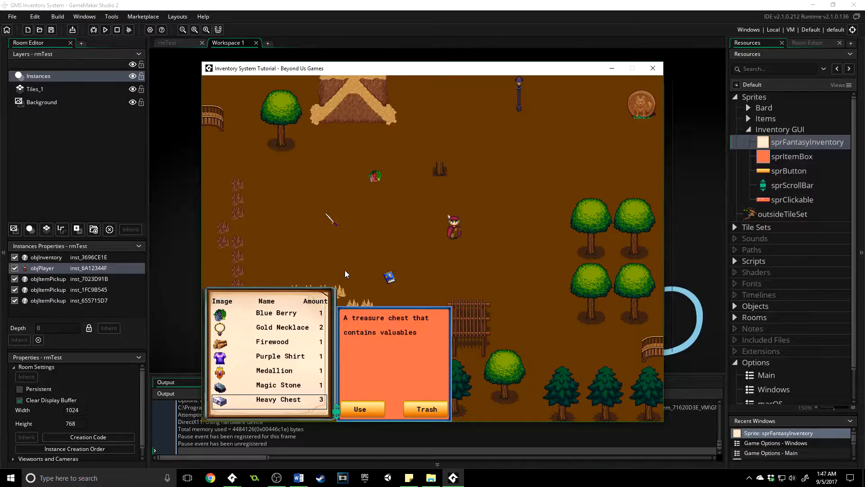
{"action": "left_click", "coordinate": [274, 371]}
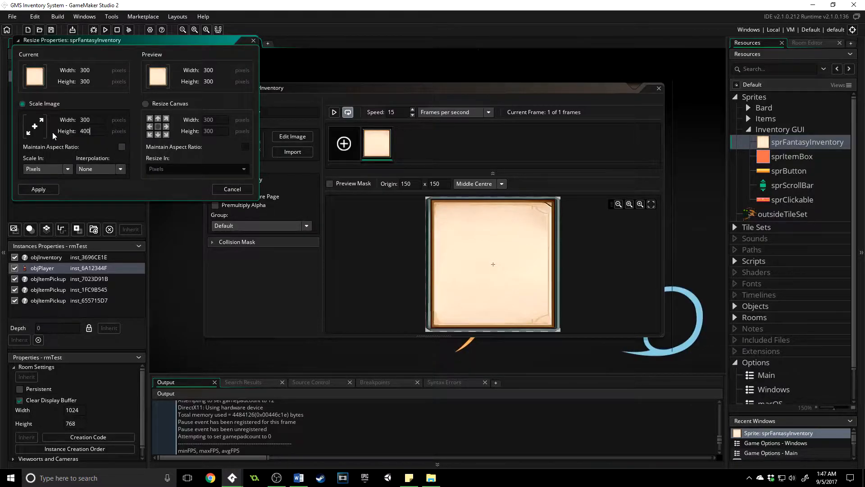
- Apply the 300 by 400 resize and relaunch the game to test the taller panel
{"action": "left_click", "coordinate": [38, 189]}
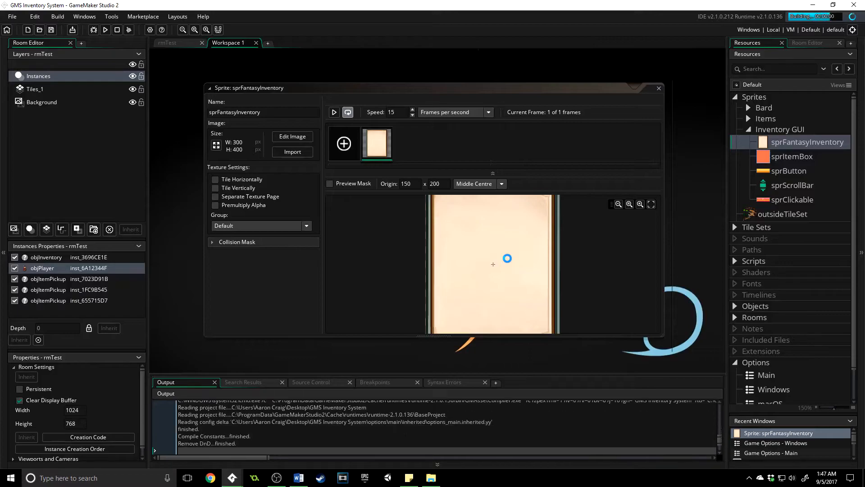
{"action": "left_click", "coordinate": [104, 29]}
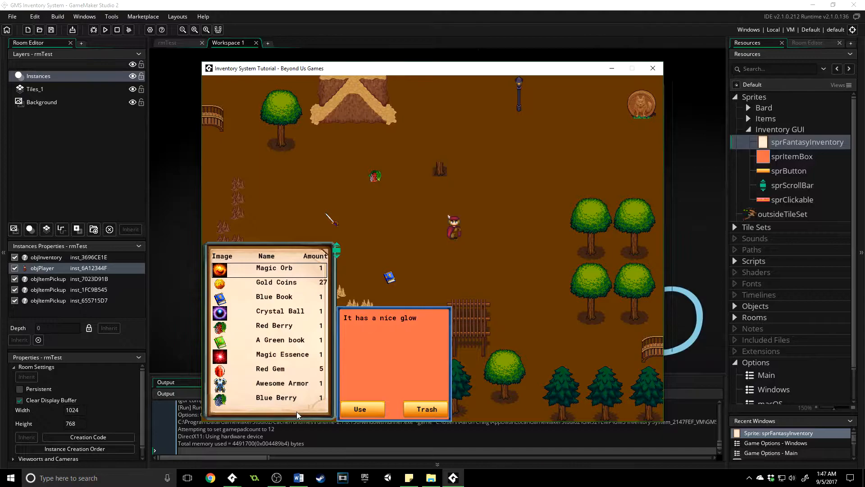
- Select an item in the taller ten-item inventory to show its description
{"action": "left_click", "coordinate": [274, 325]}
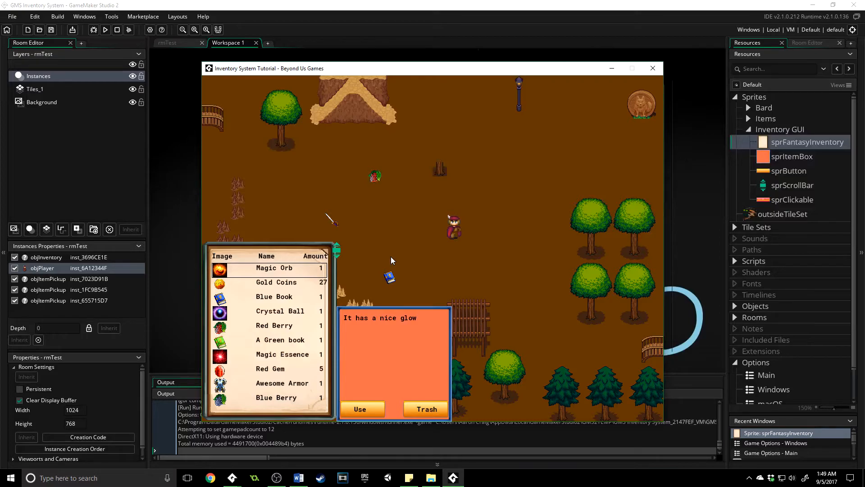
{"action": "mouse_move", "coordinate": [402, 257]}
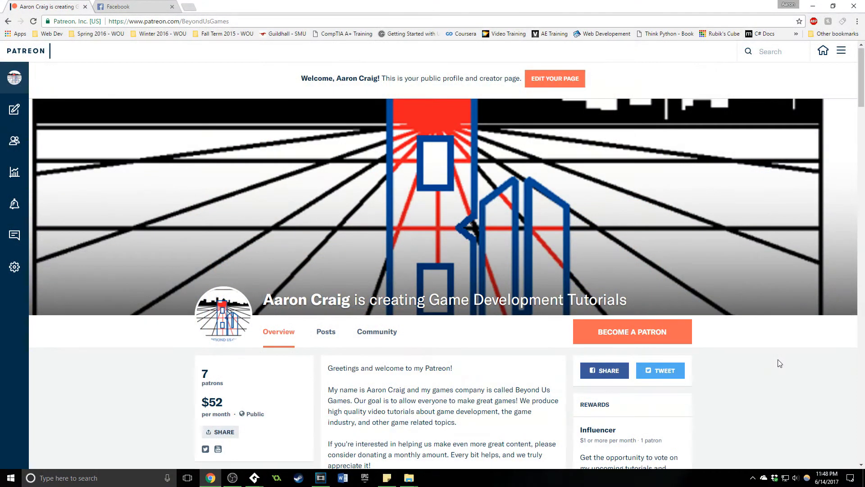
- Scroll down the Beyond Us Games Patreon page to the Goals and Rewards sections
{"action": "scroll", "scroll_direction": "down", "scroll_amount": 3}
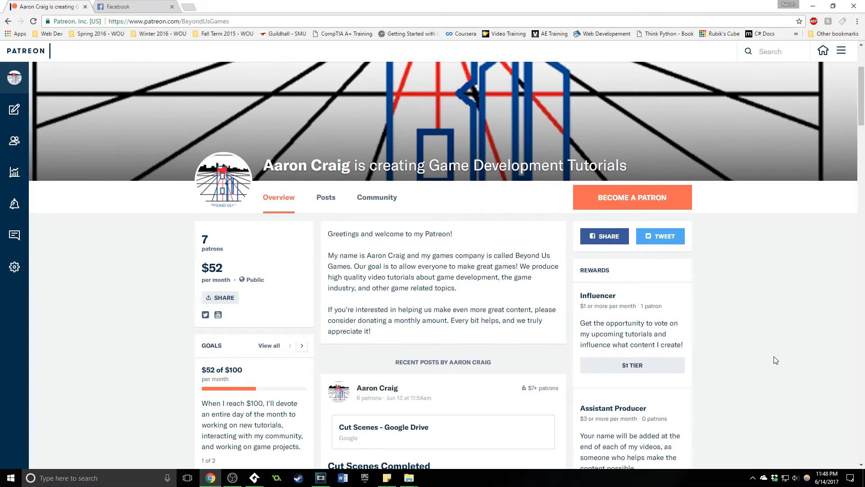